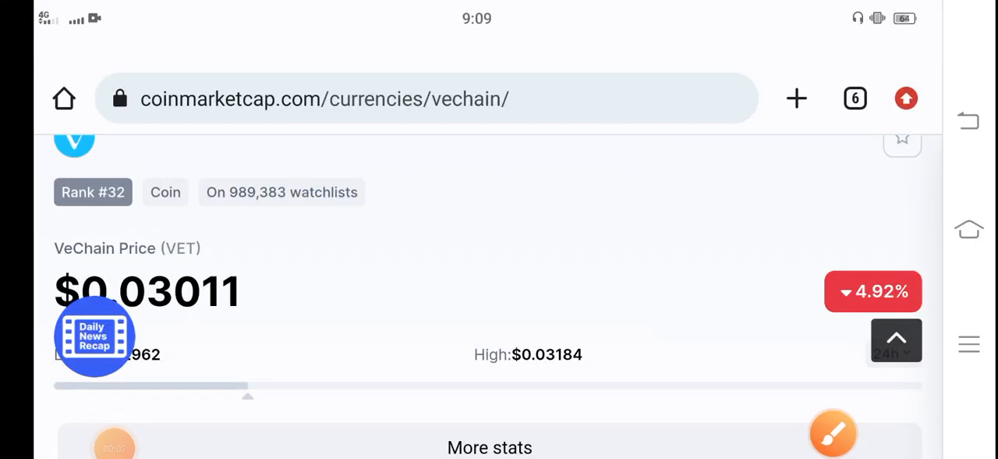
Scroll the VeChain page to show VET at $0.03009, down 4.70%
scroll(up, 3)
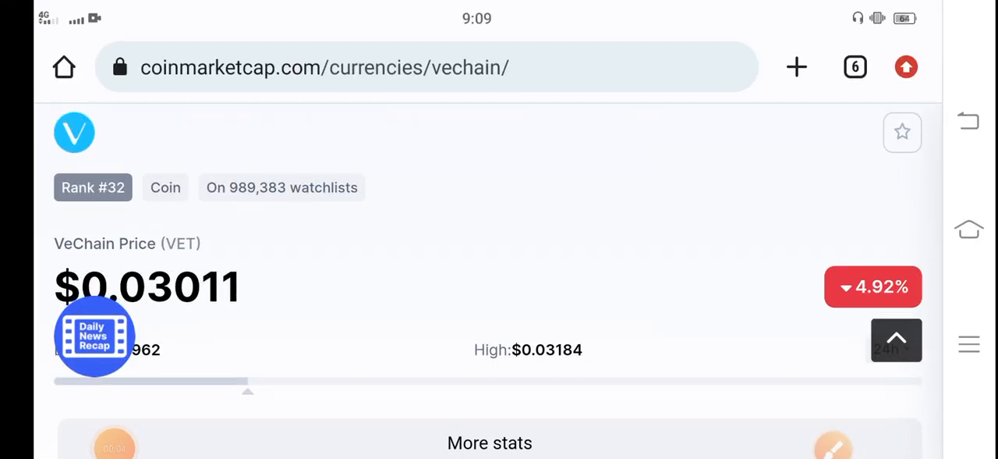
scroll(up, 3)
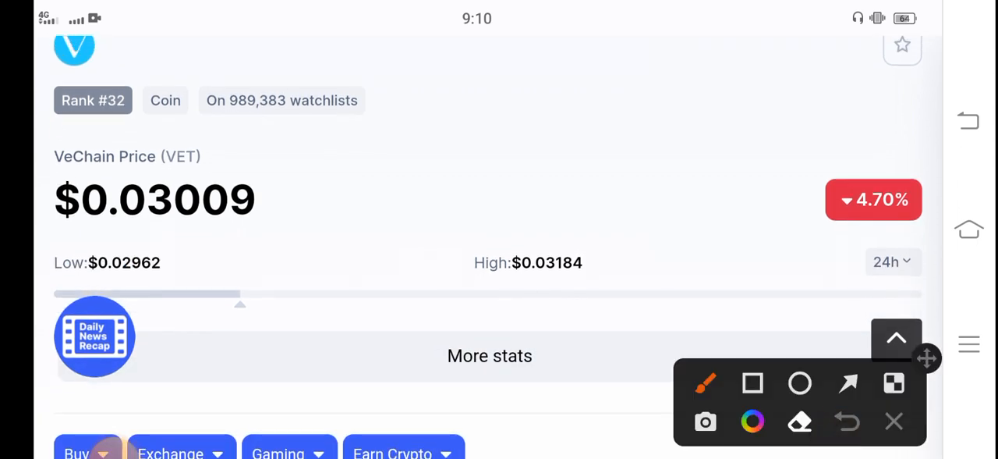
click(752, 383)
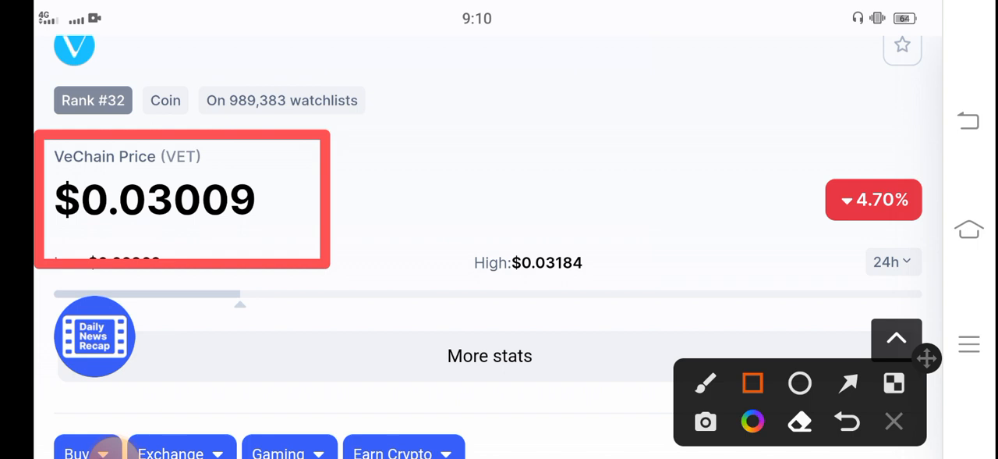
click(847, 383)
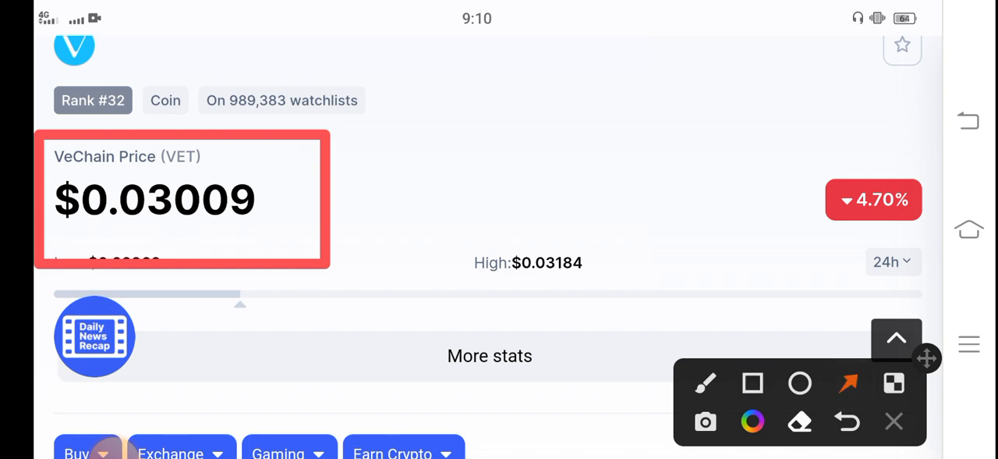
drag(464, 124, 274, 164)
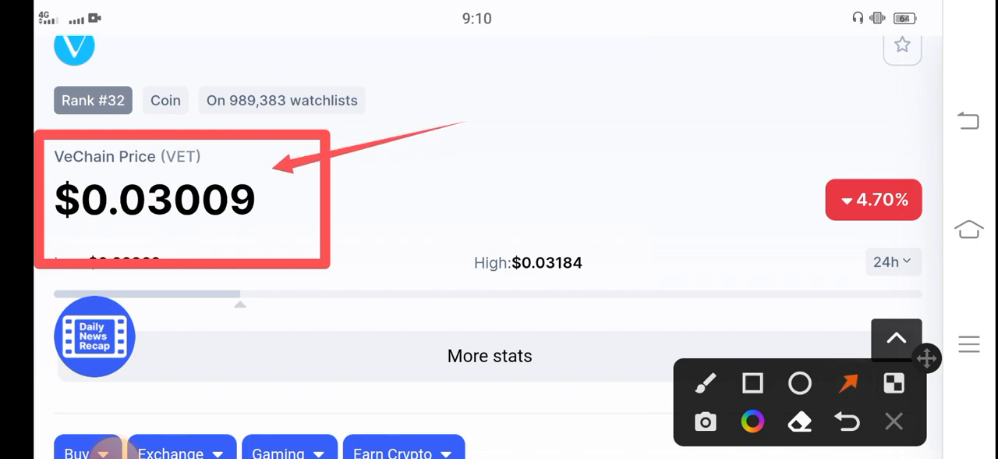
drag(698, 93, 819, 167)
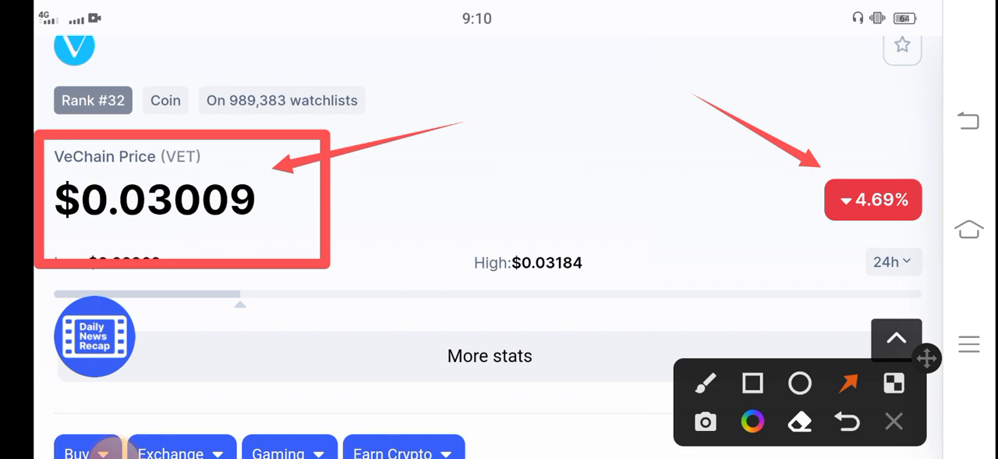
click(799, 422)
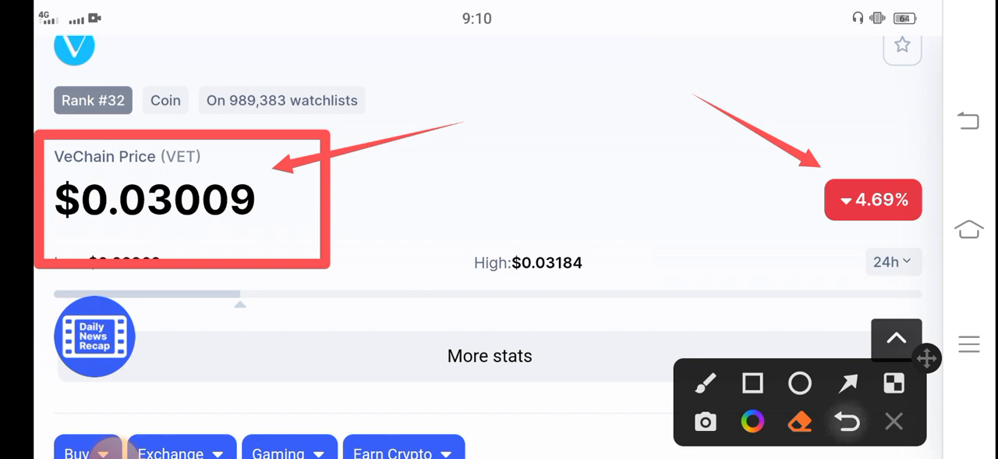
click(847, 421)
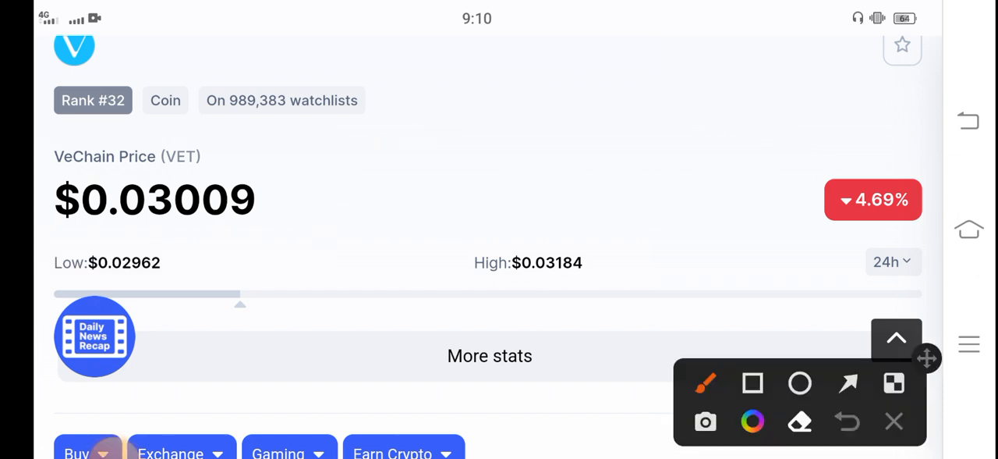
Circle the 24h Low and High prices with the freehand pen, then scroll down
click(544, 193)
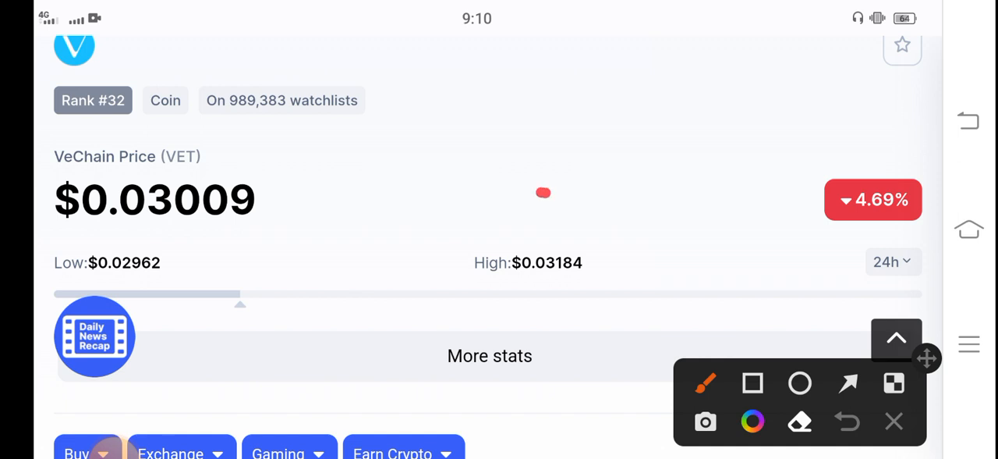
drag(546, 191, 546, 191)
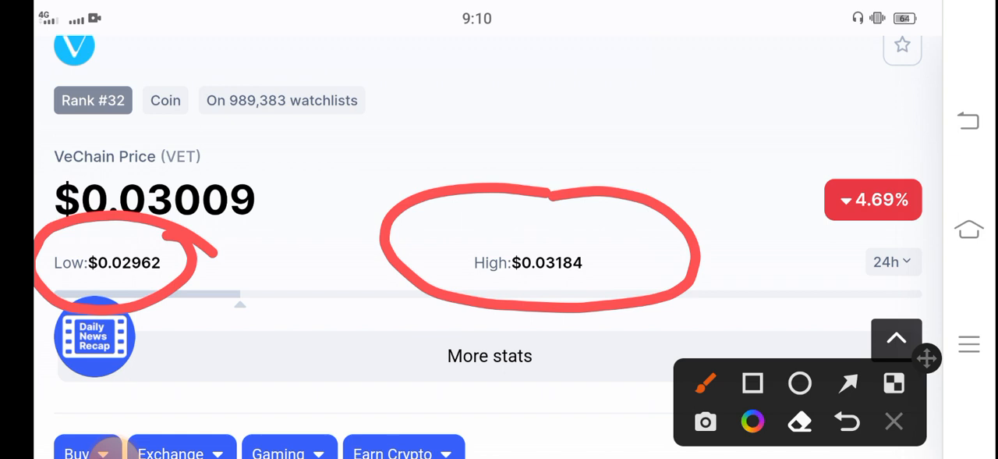
scroll(down, 3)
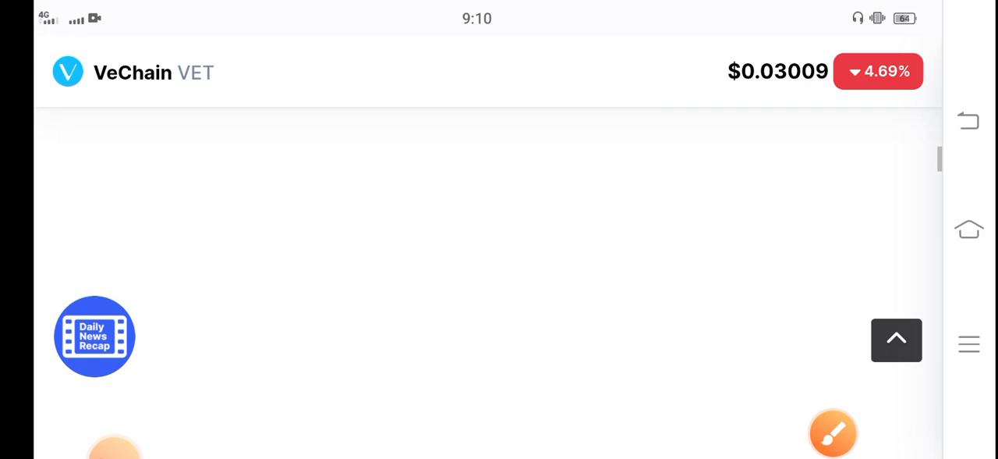
Scroll down to trading volume $140,095,736.36 and market rank #32
scroll(down, 3)
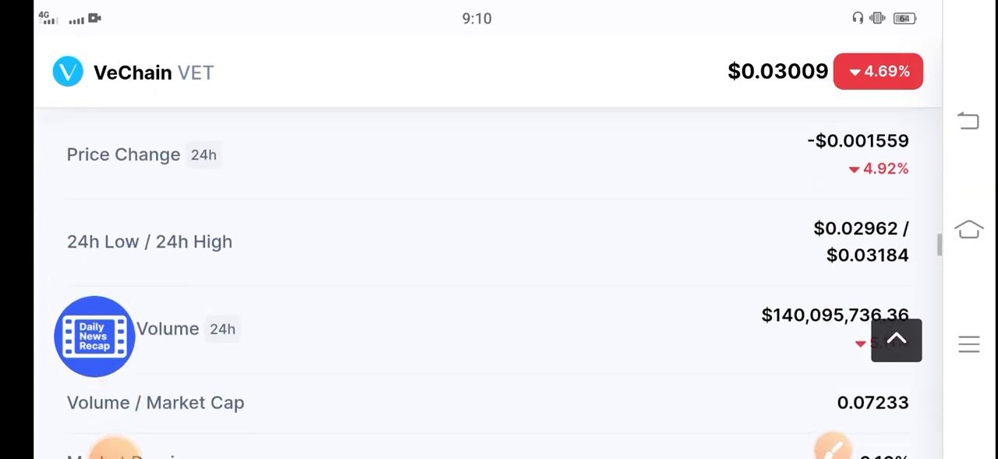
scroll(down, 3)
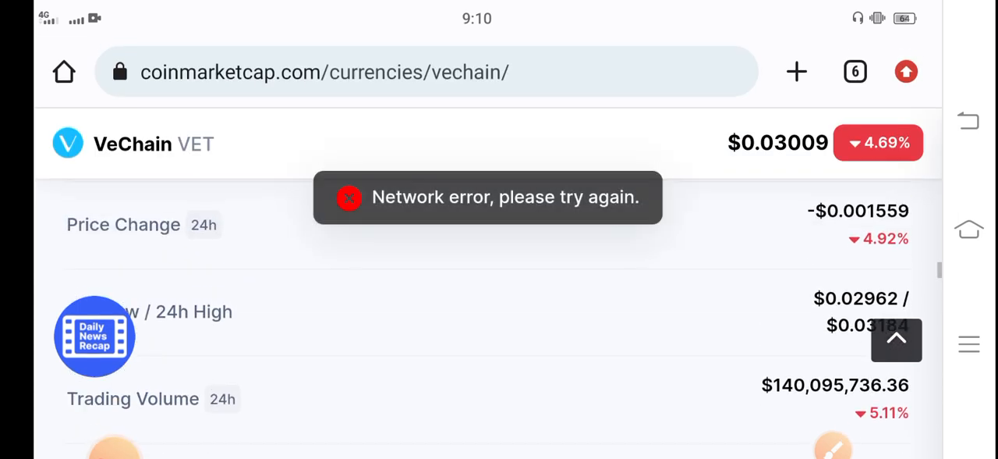
scroll(down, 3)
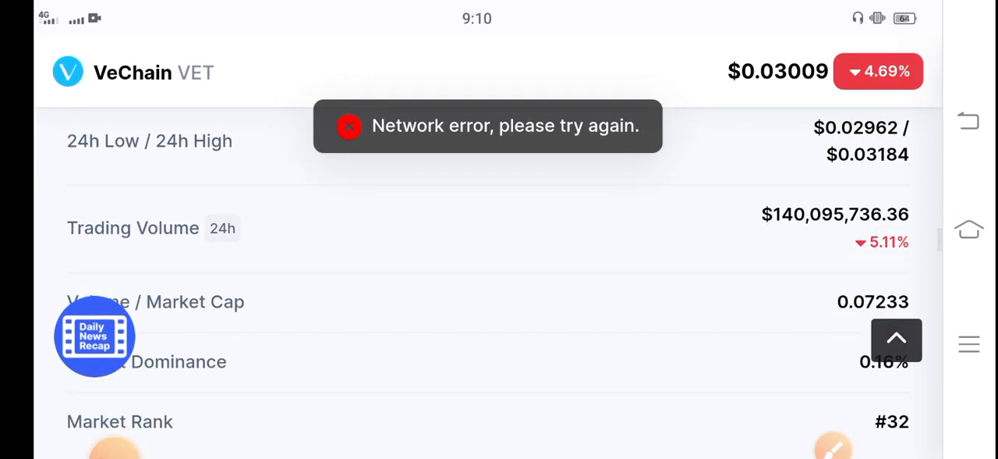